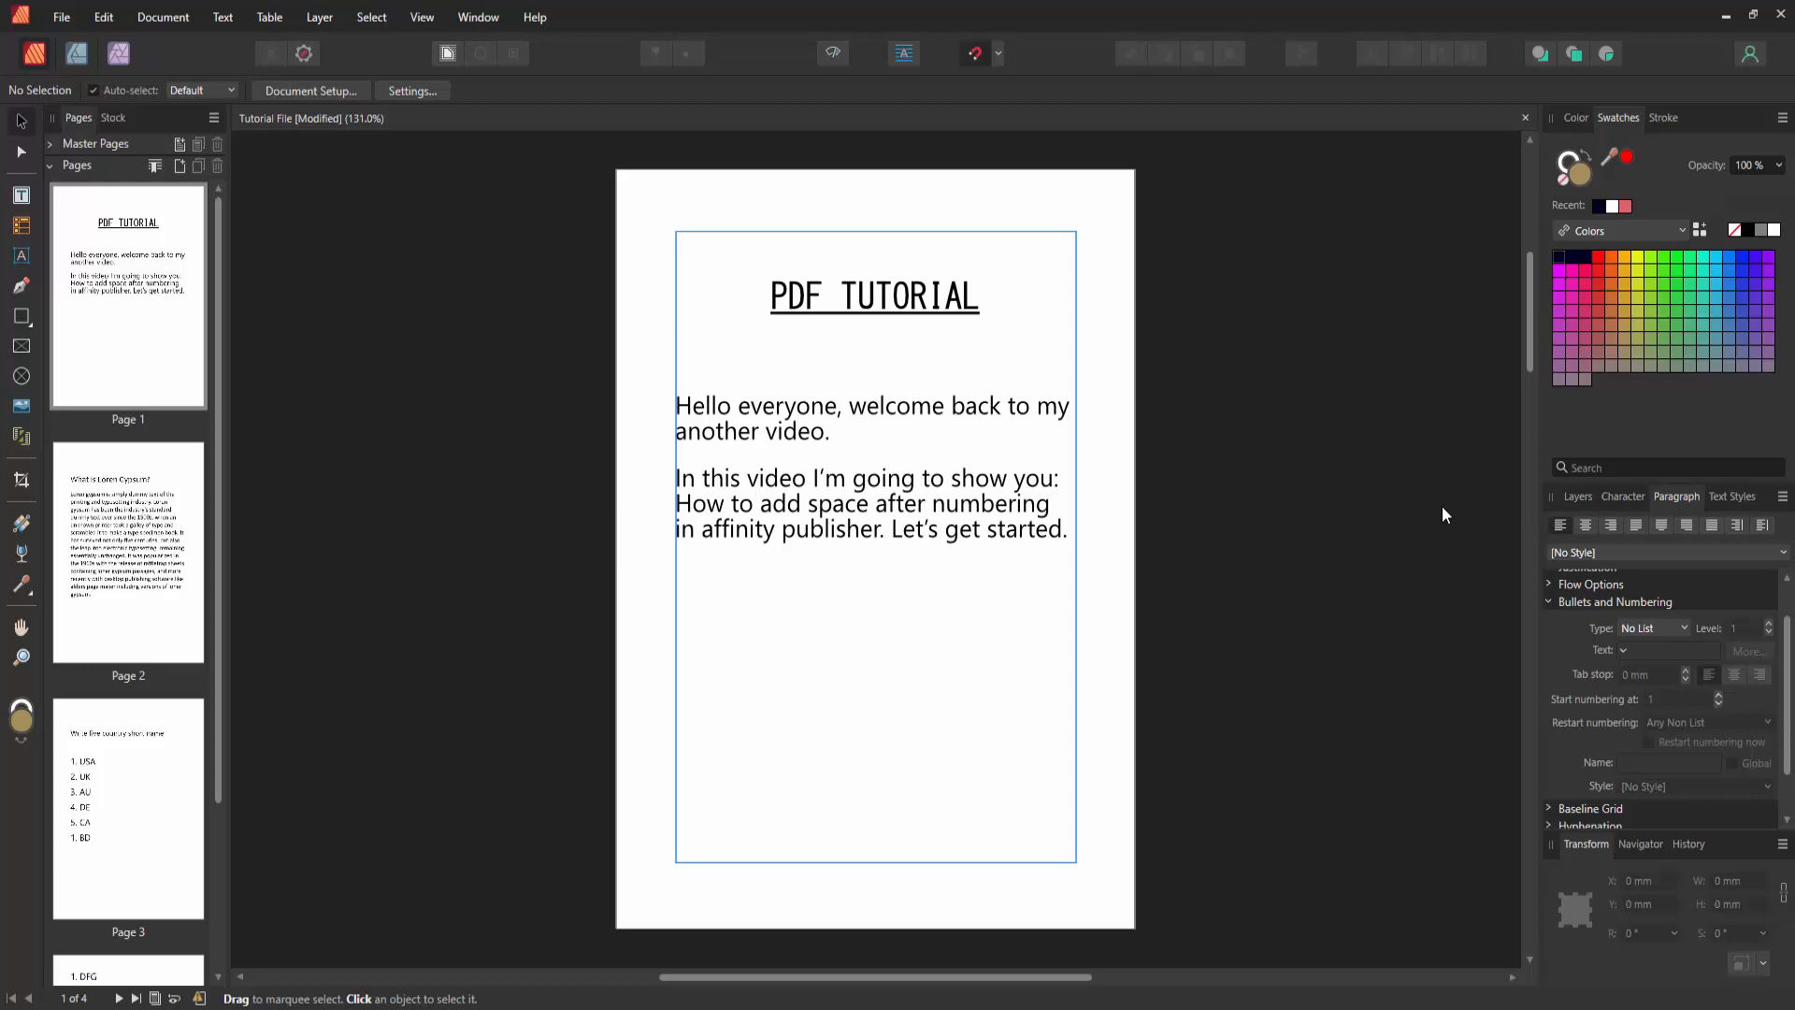
Show page 3 and select the numbered country short names with the Artistic Text tool
{"action": "scroll", "scroll_direction": "down", "scroll_amount": 3}
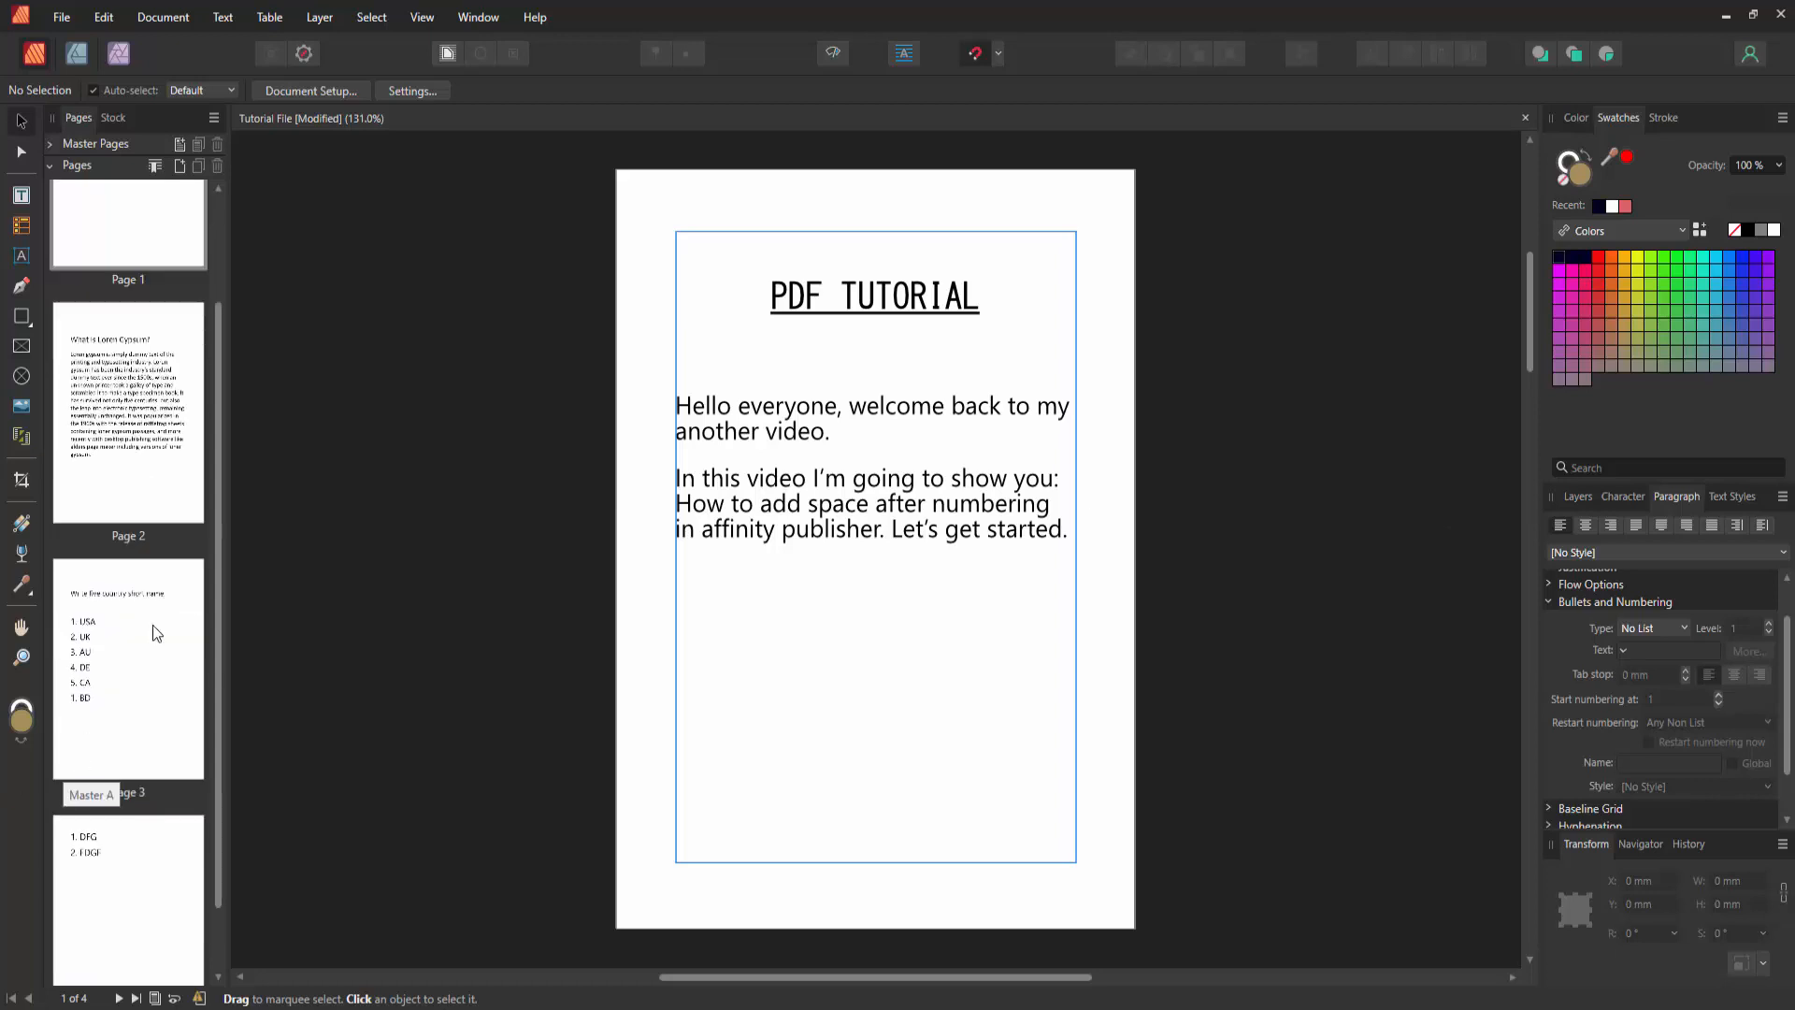
{"action": "left_click", "coordinate": [129, 669]}
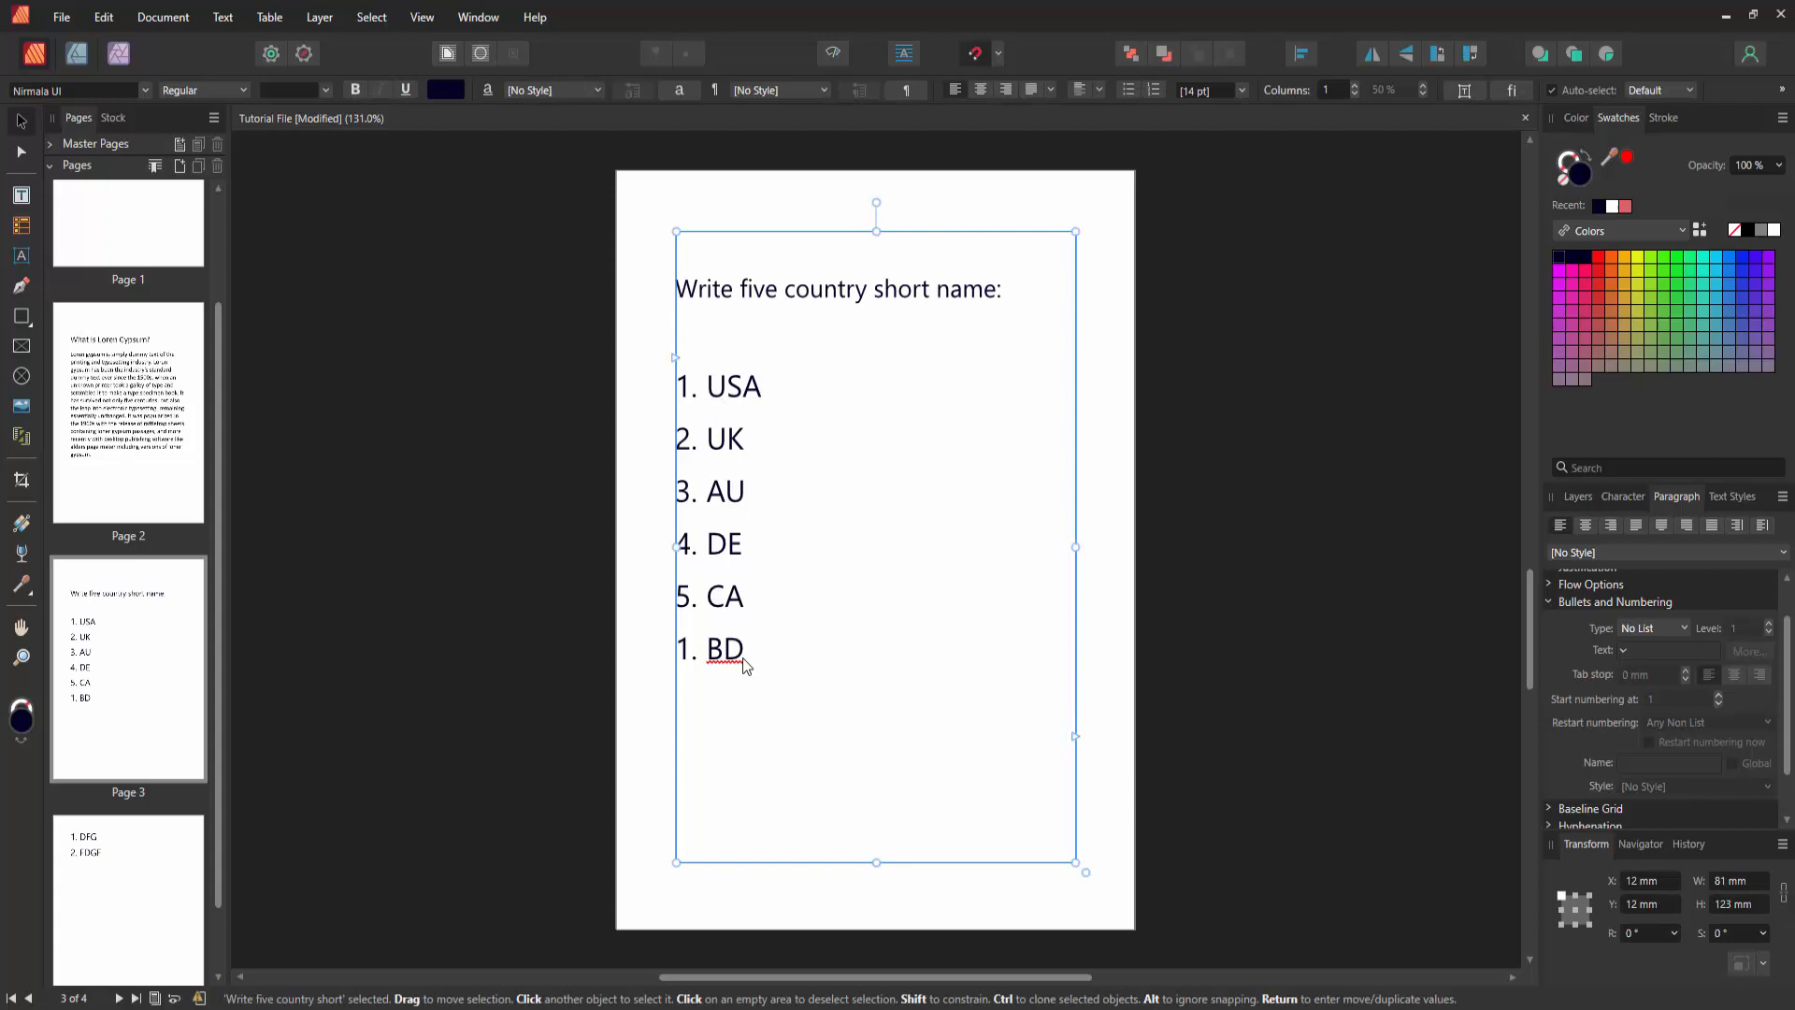
{"action": "left_click_drag", "start_coordinate": [707, 385], "coordinate": [742, 664]}
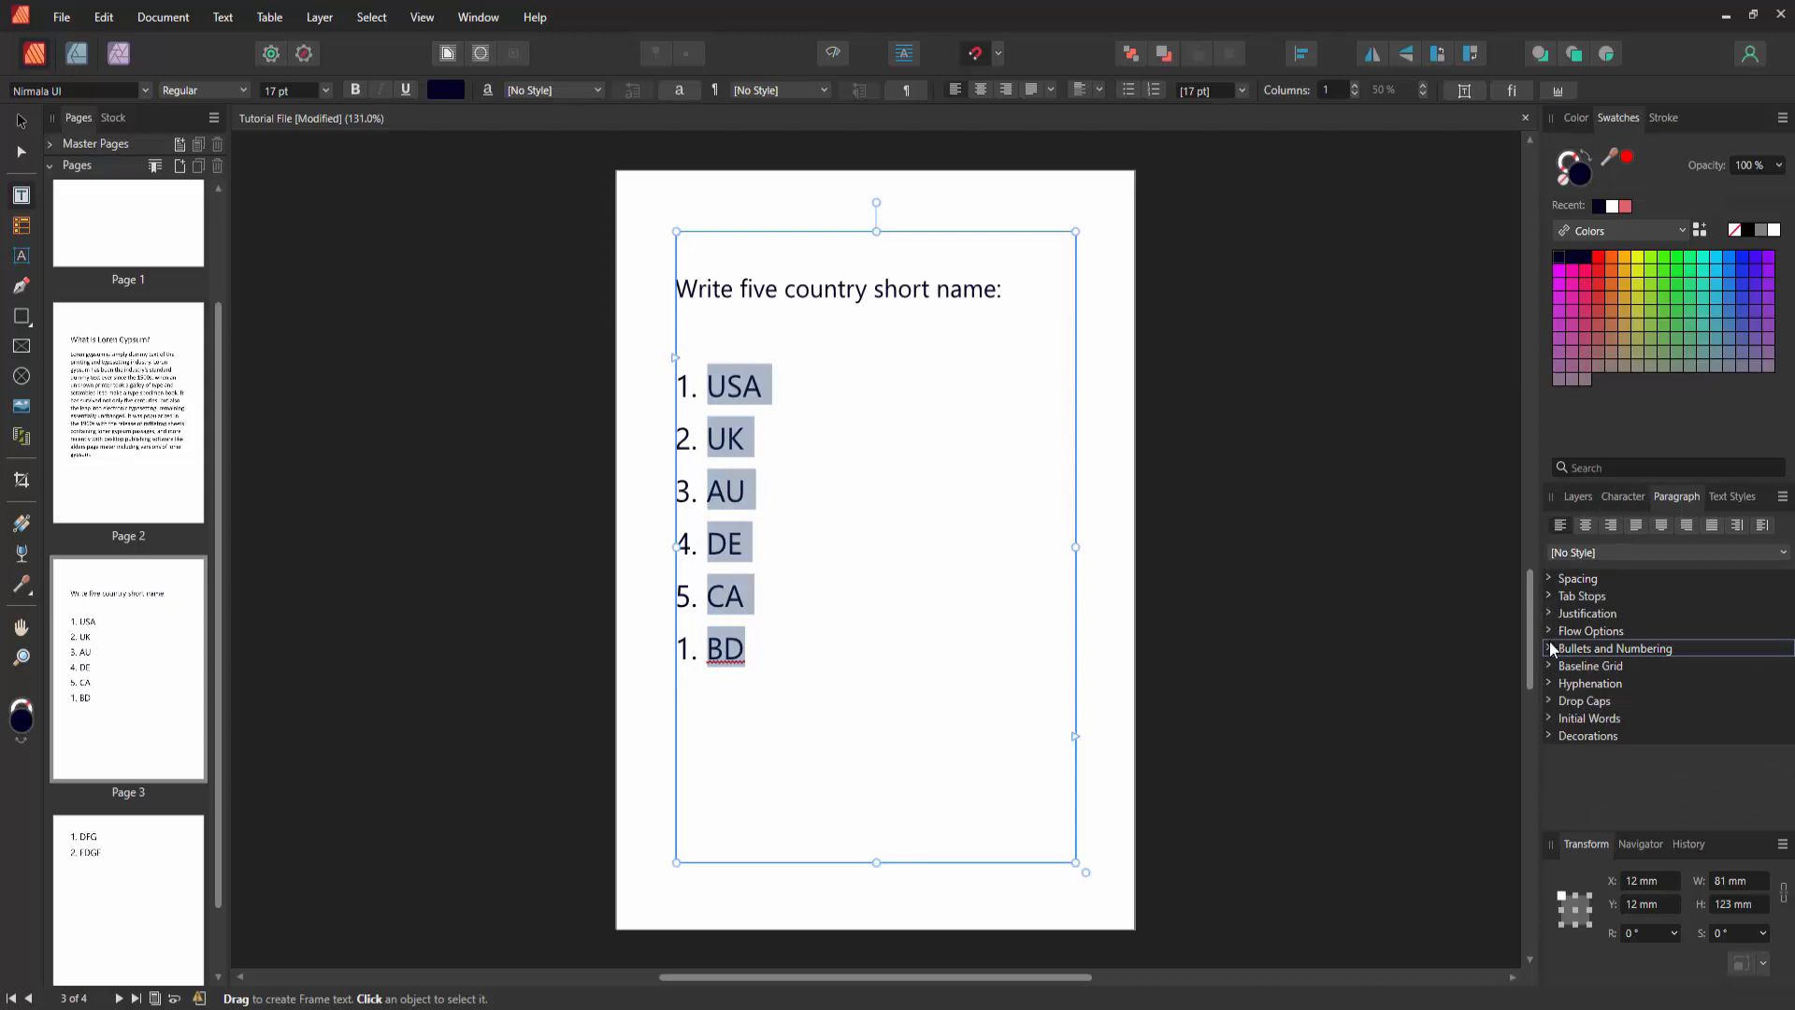
In Bullets and Numbering, raise the list tab stop to 24 mm after the numbers
{"action": "left_click", "coordinate": [1613, 649]}
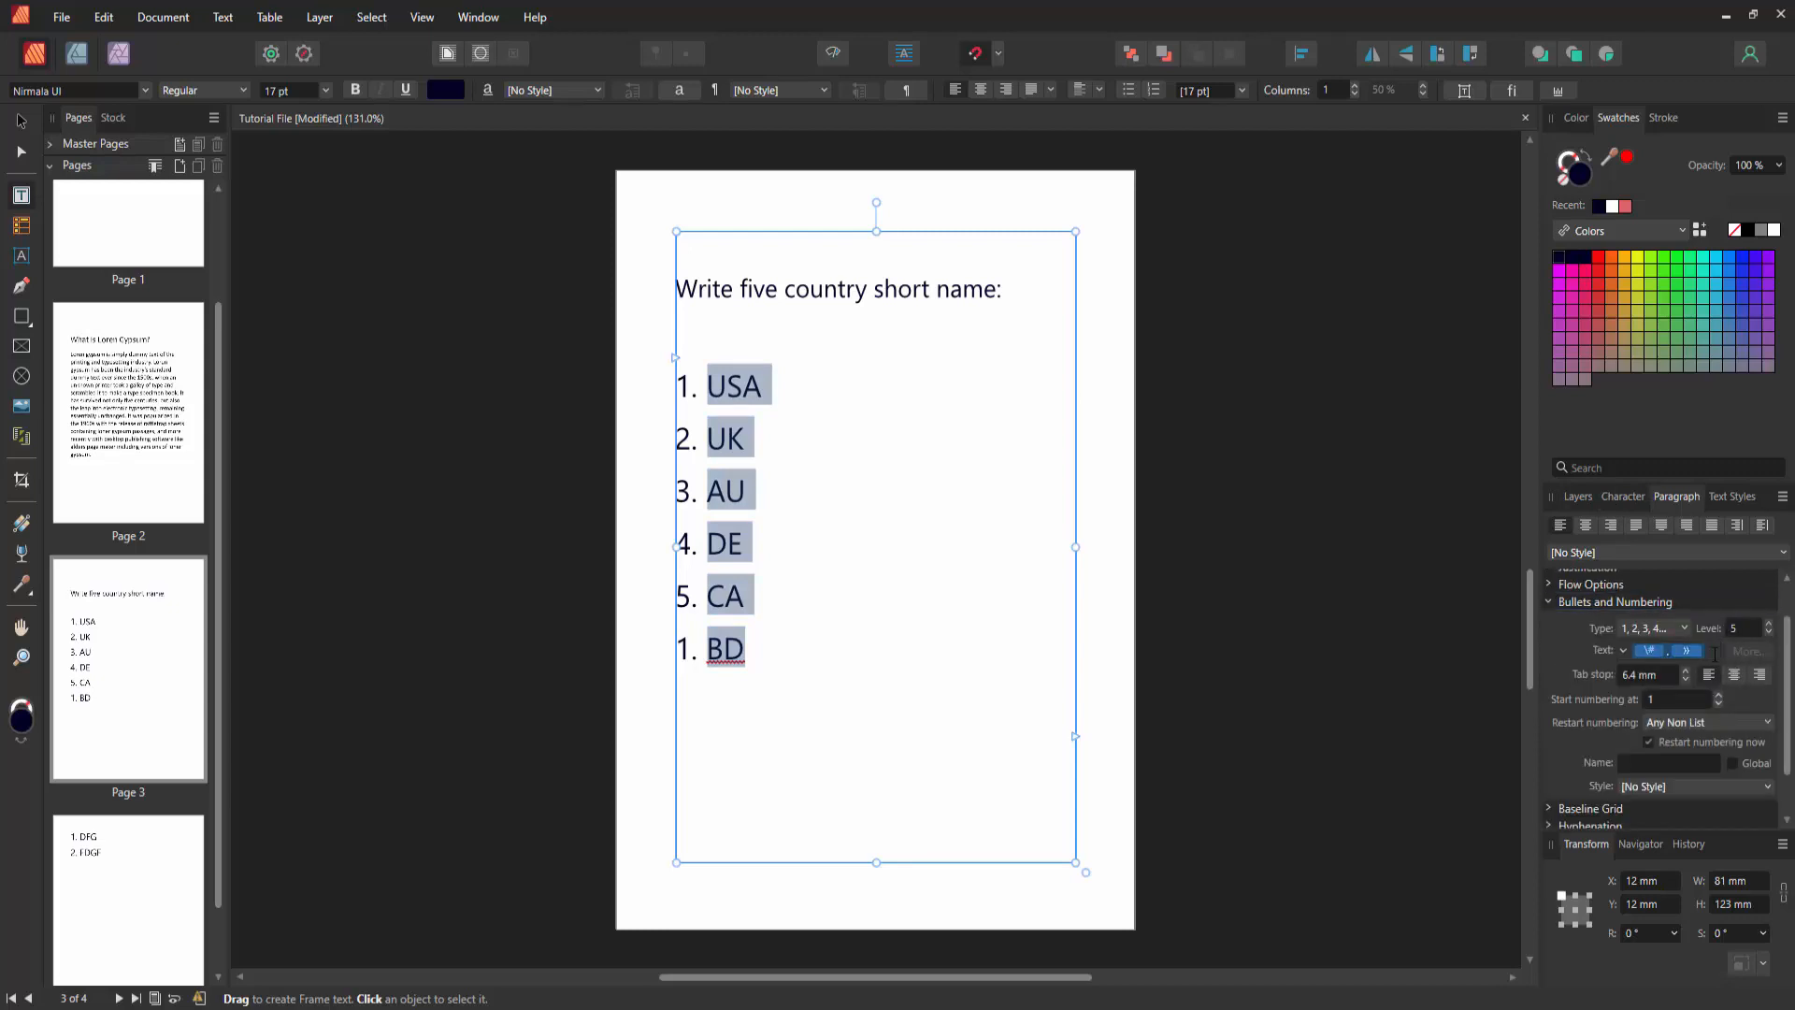
{"action": "mouse_move", "coordinate": [1682, 675]}
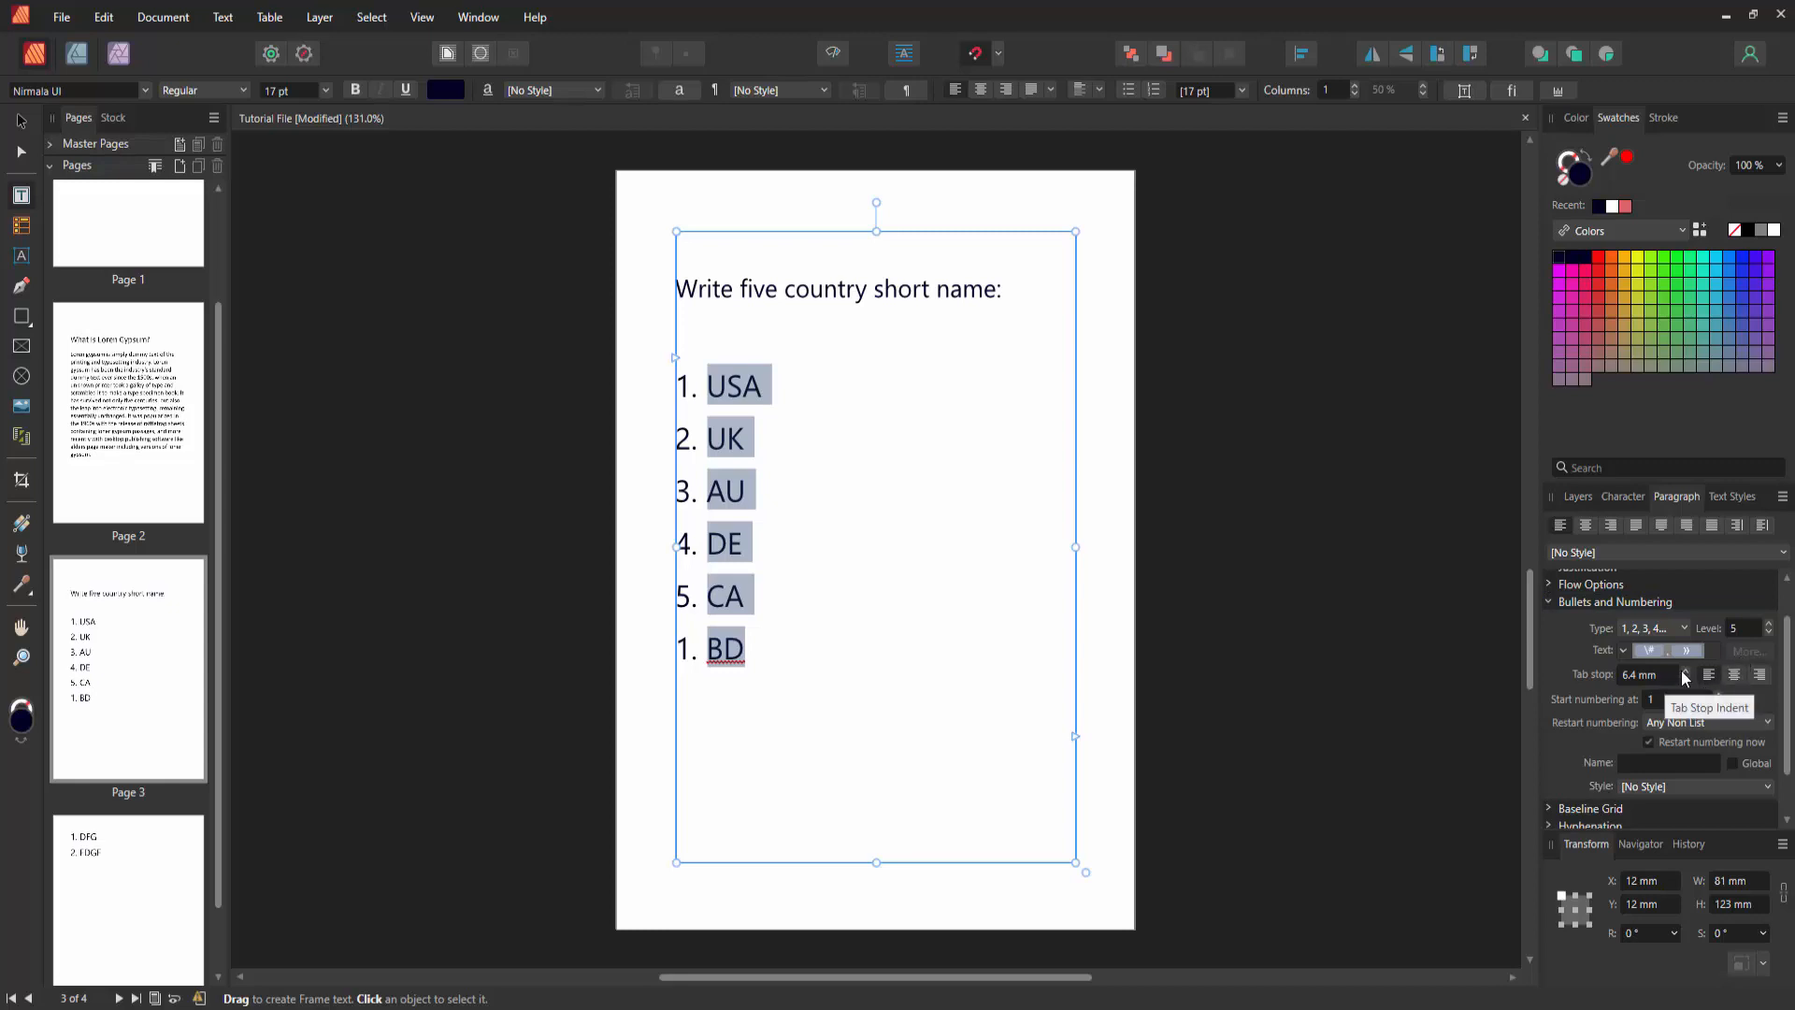
{"action": "left_click", "coordinate": [1680, 669]}
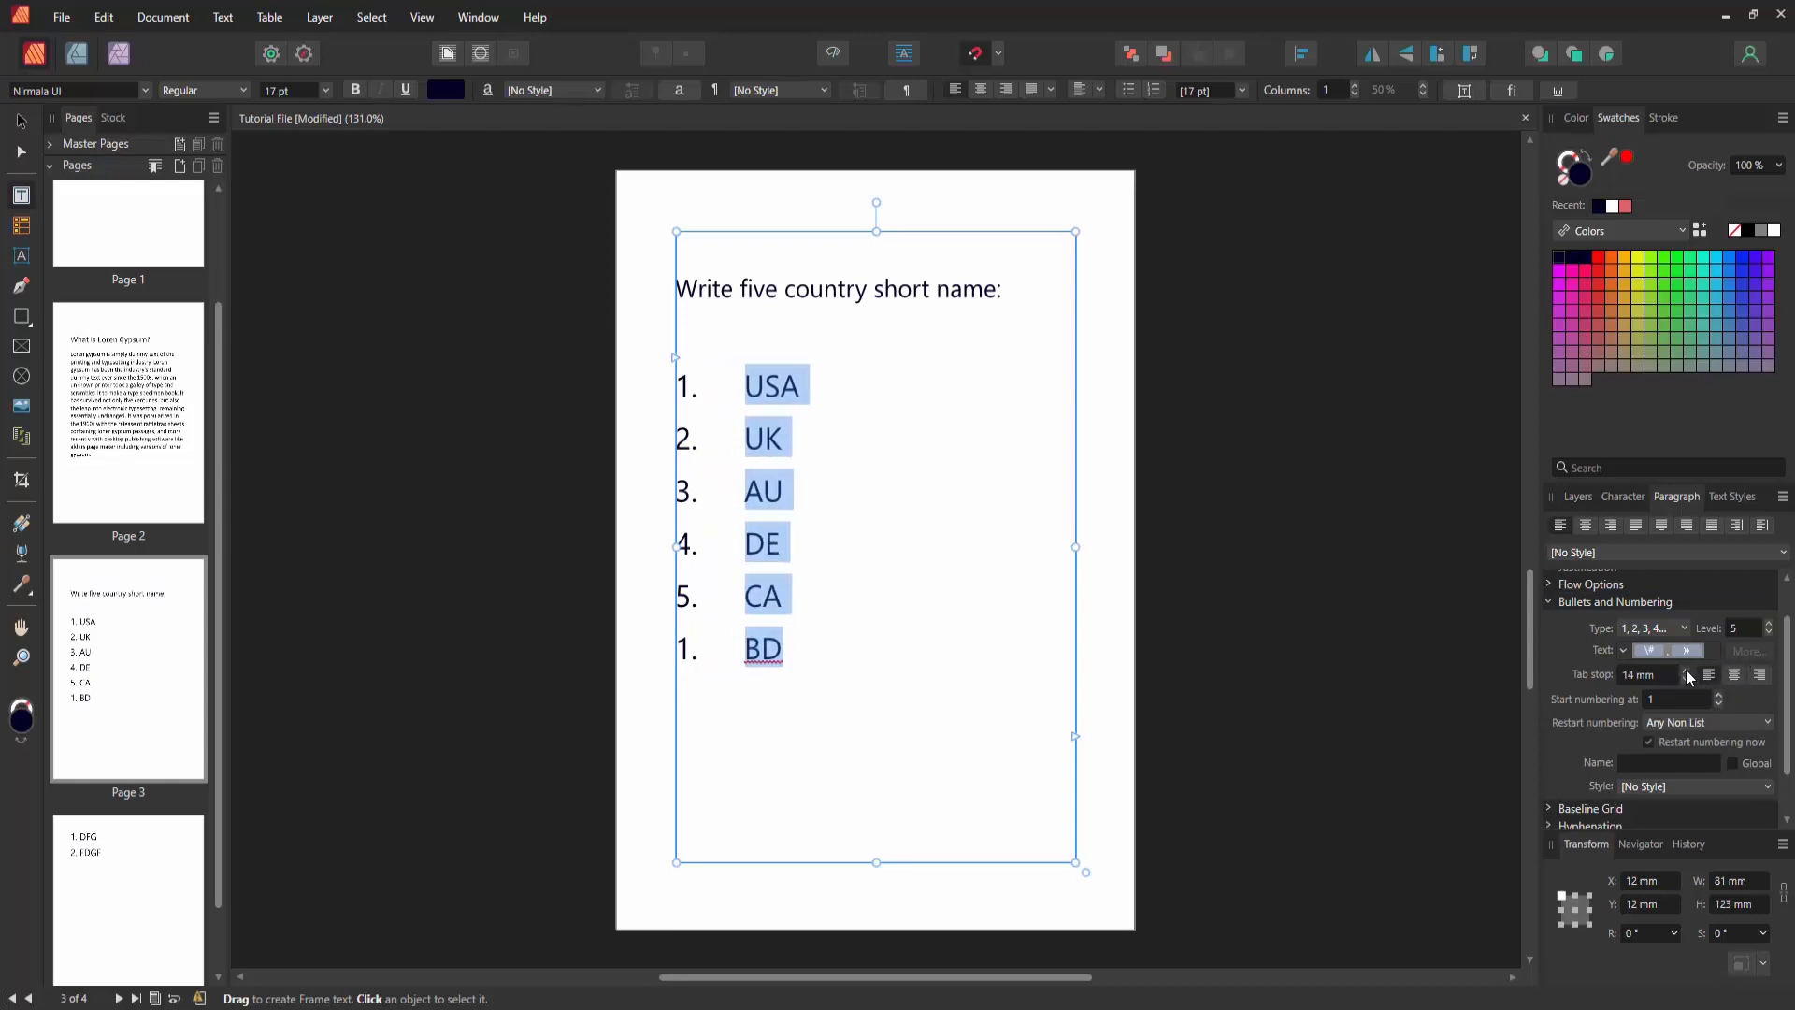
{"action": "left_click", "coordinate": [1688, 669]}
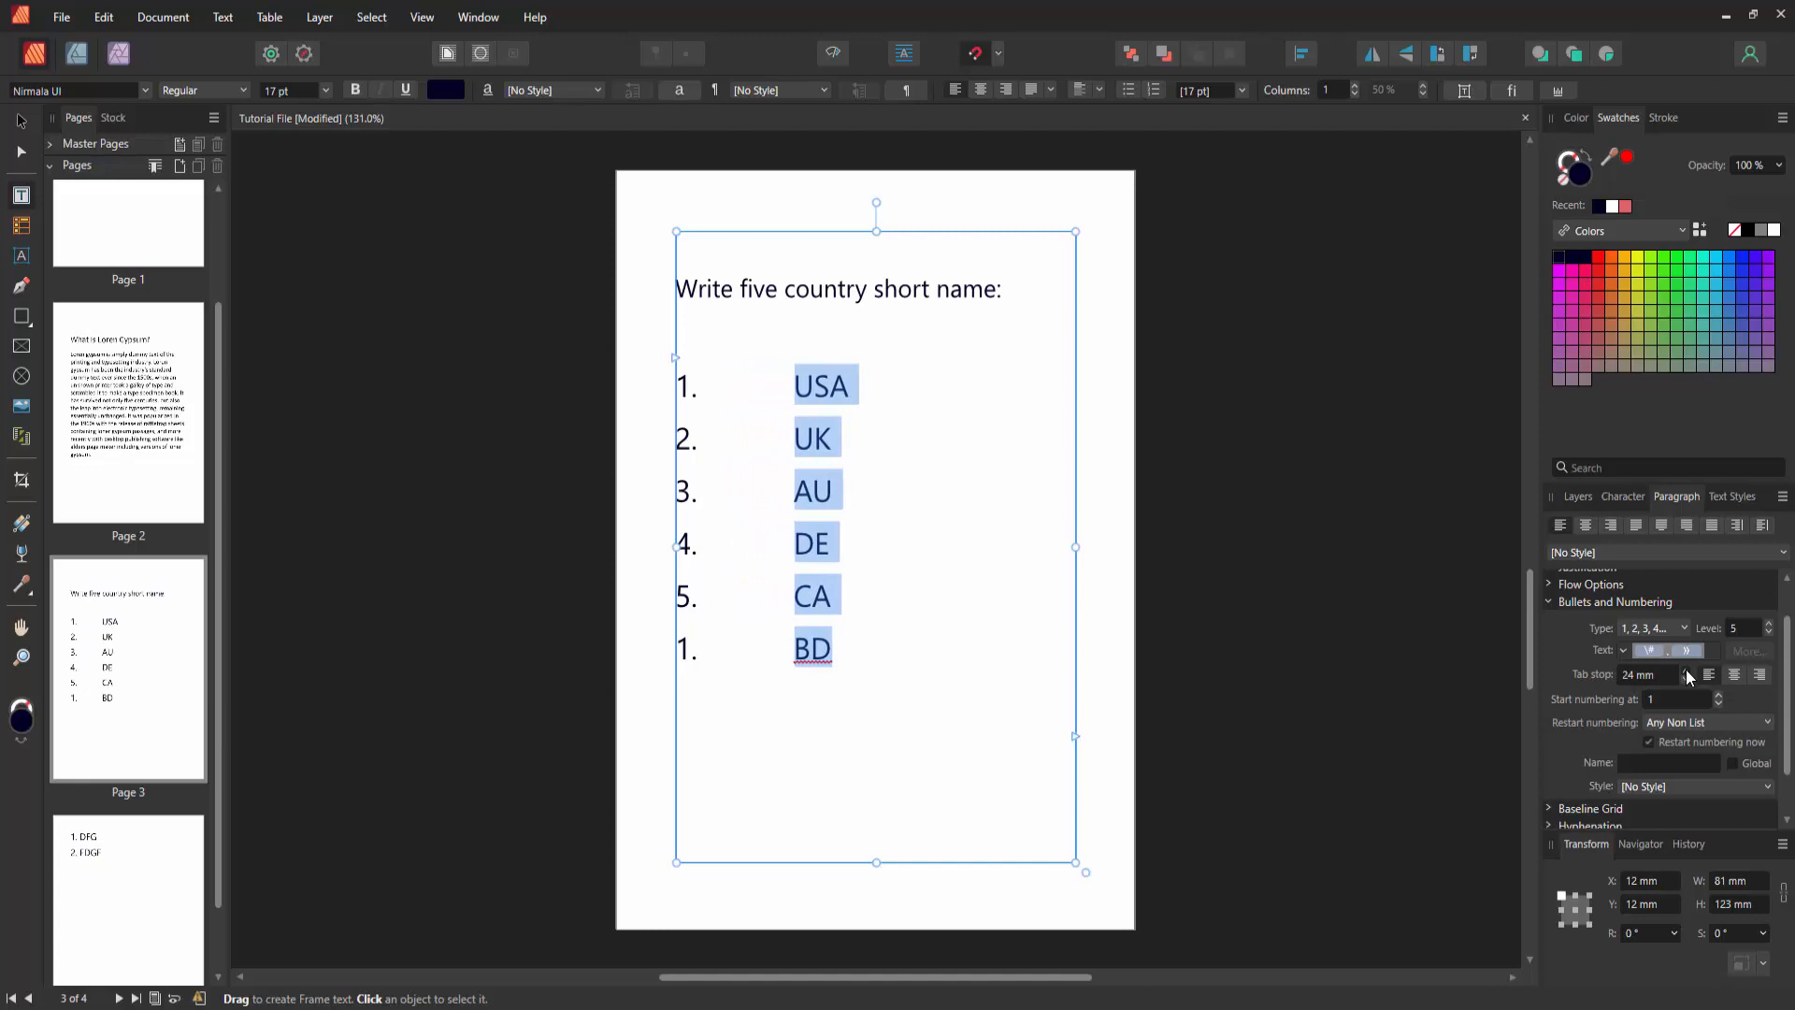